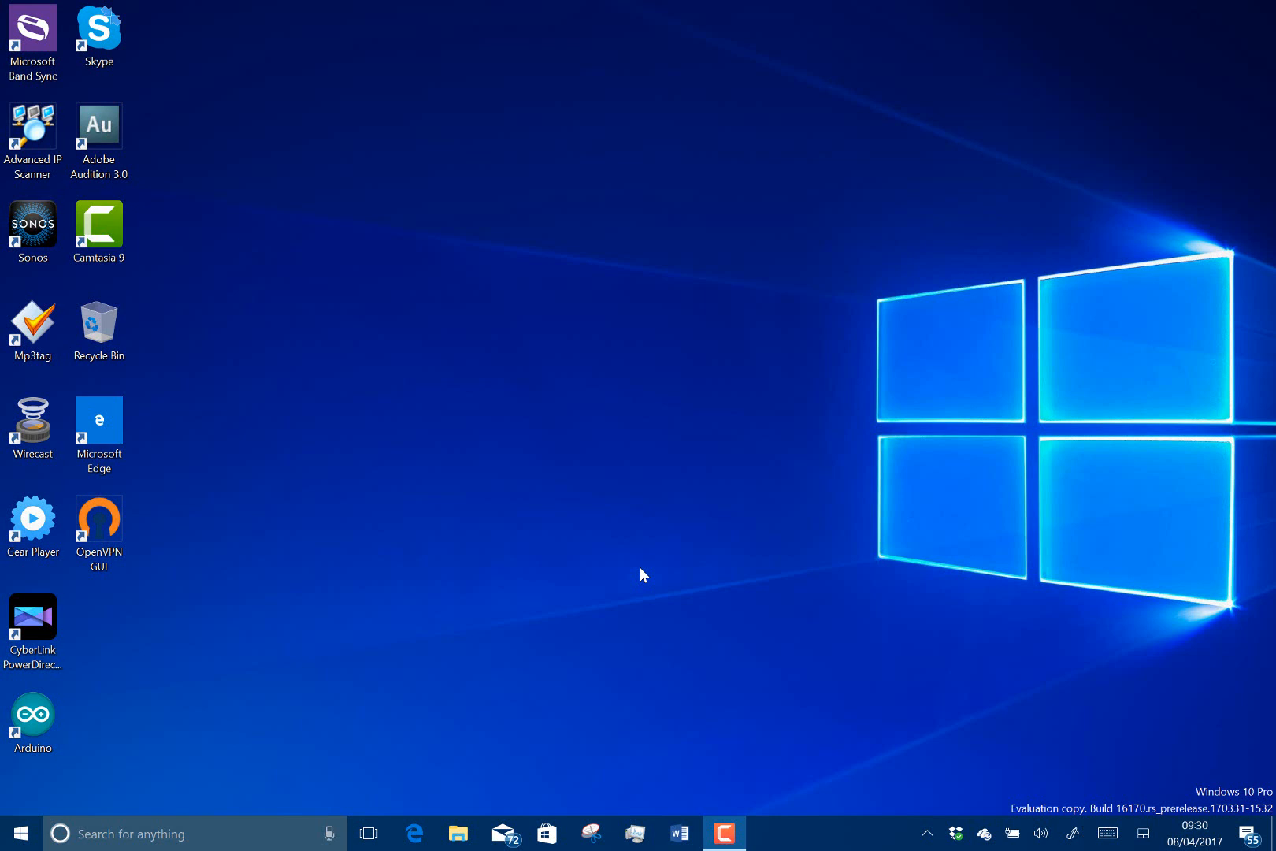
pyautogui.moveTo(1128, 788)
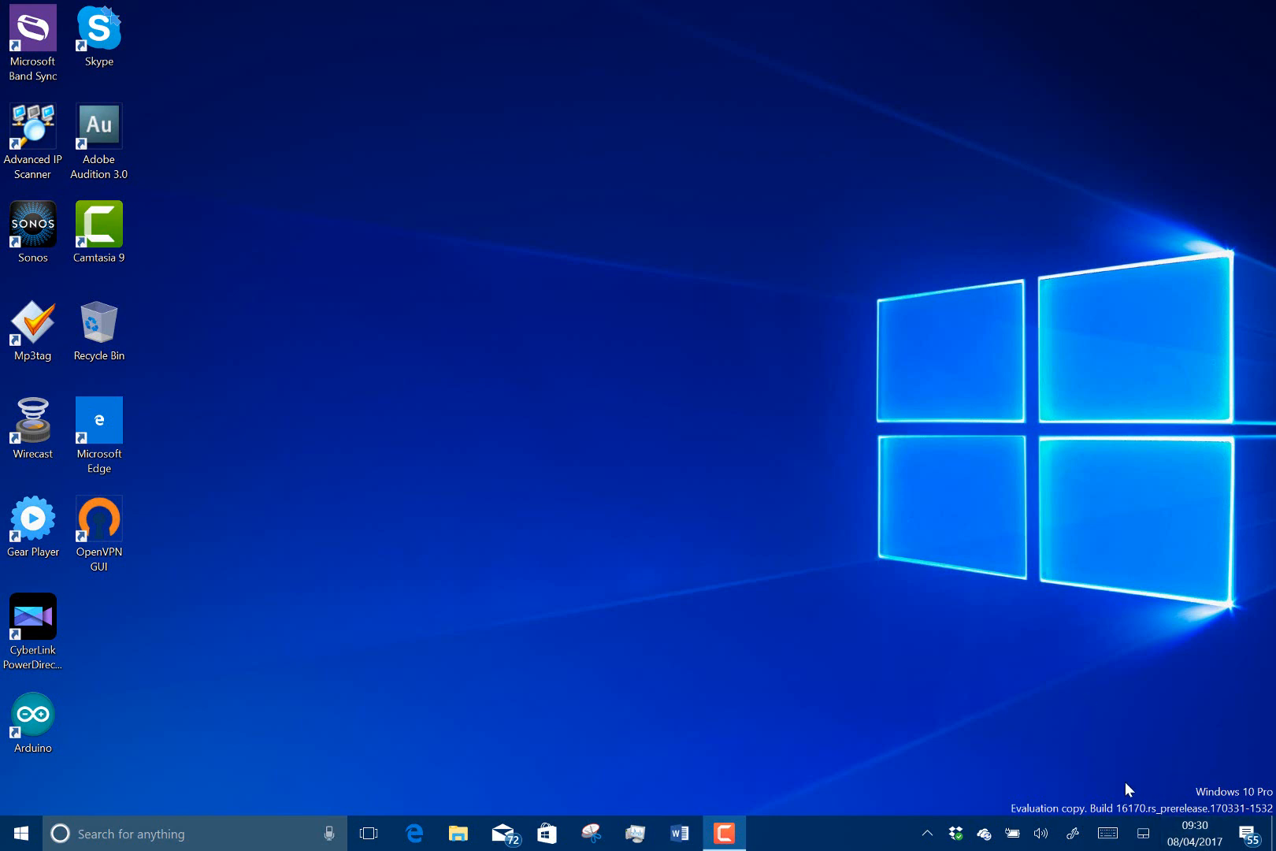
pyautogui.moveTo(307, 619)
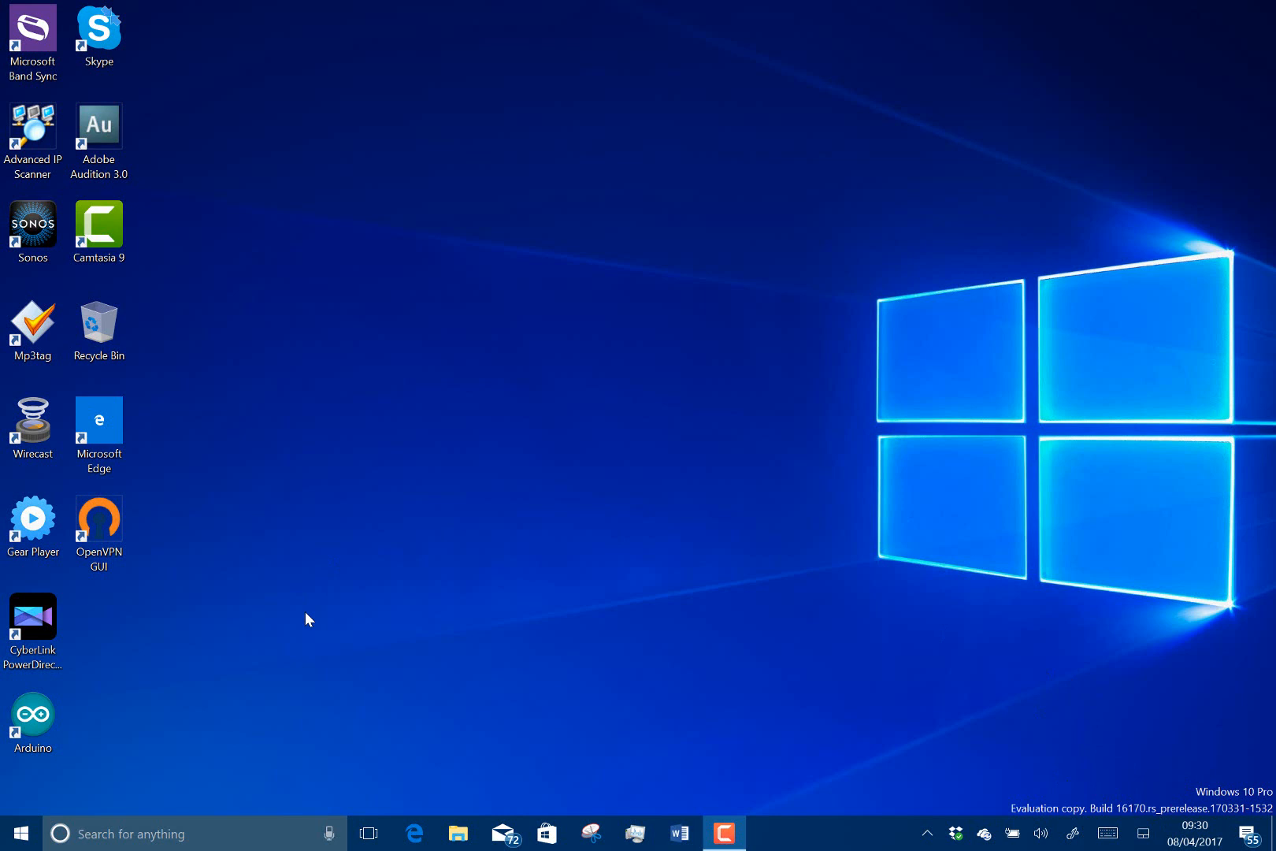
pyautogui.moveTo(300, 679)
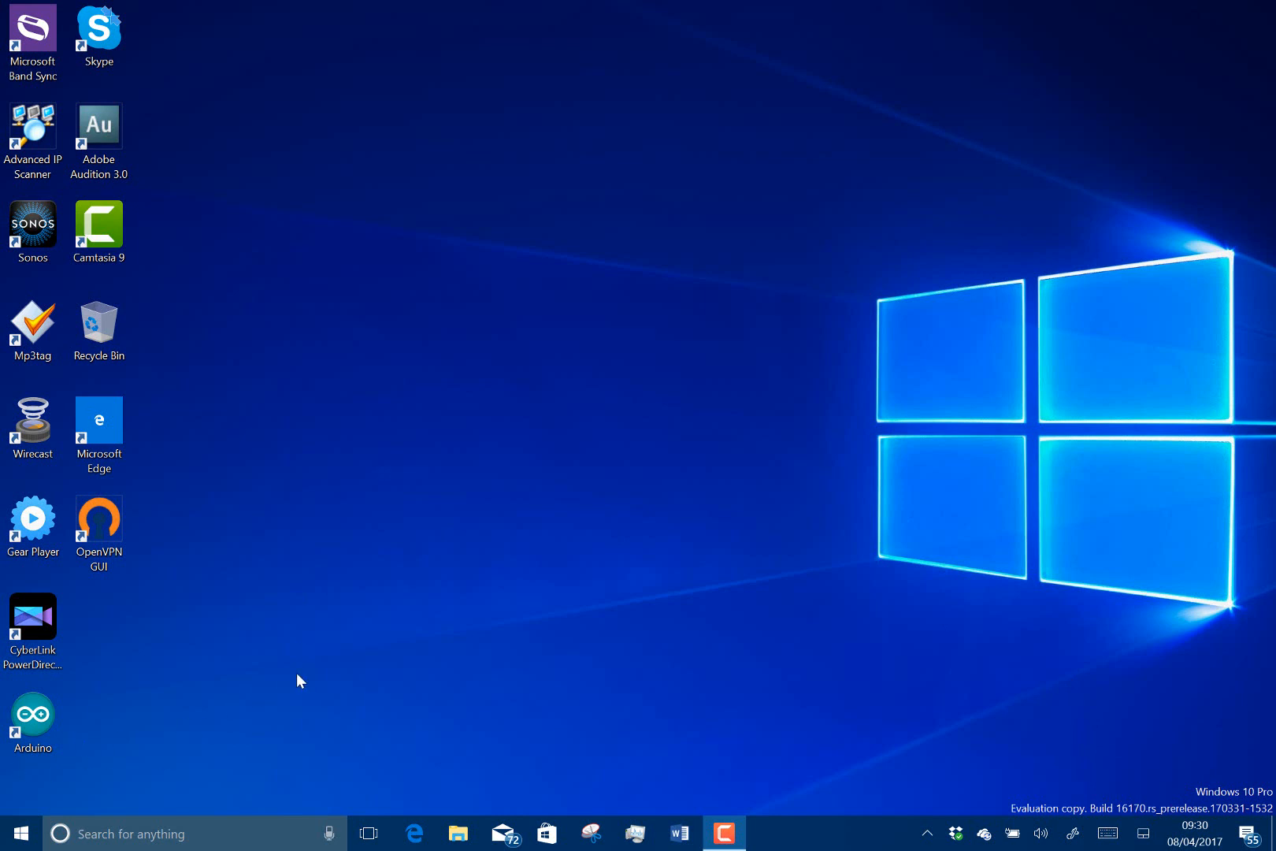
pyautogui.moveTo(200, 670)
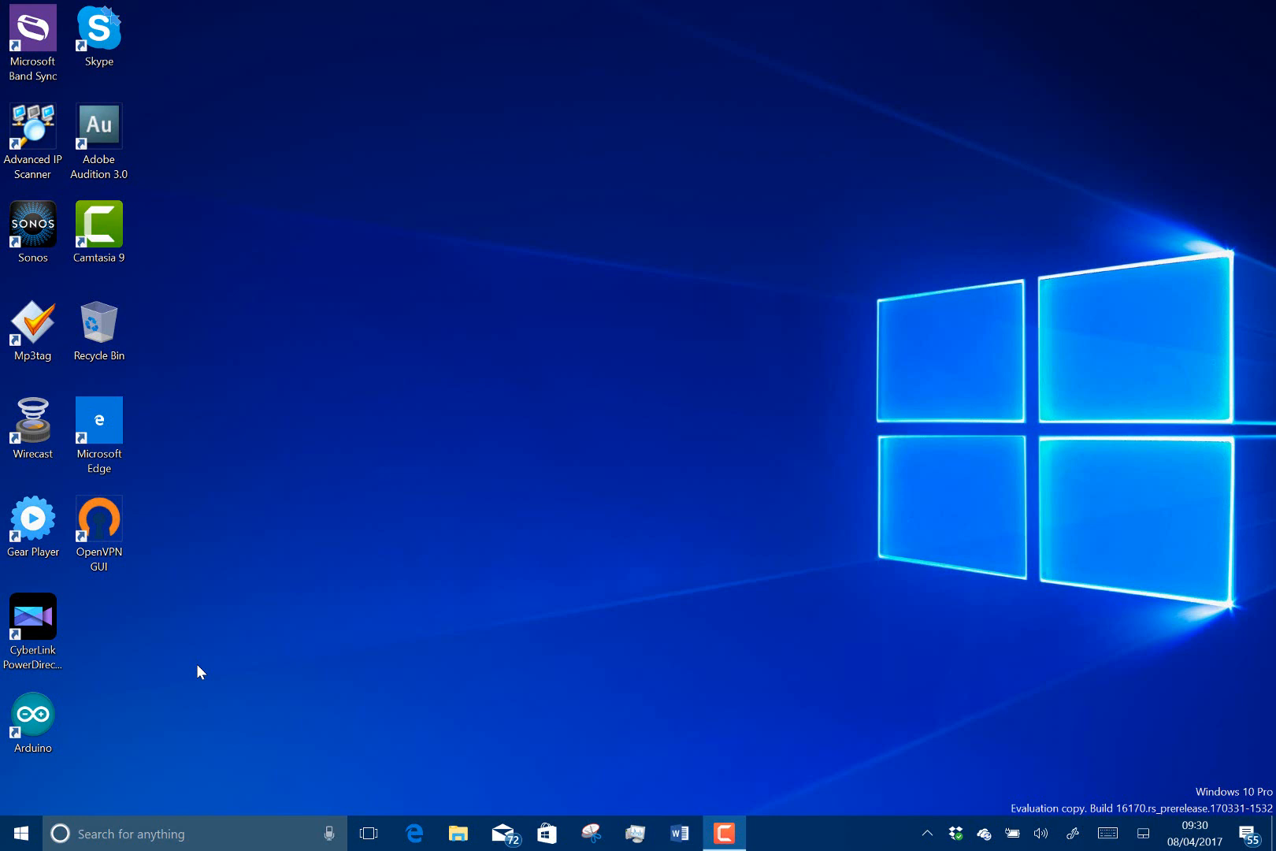
pyautogui.moveTo(305, 533)
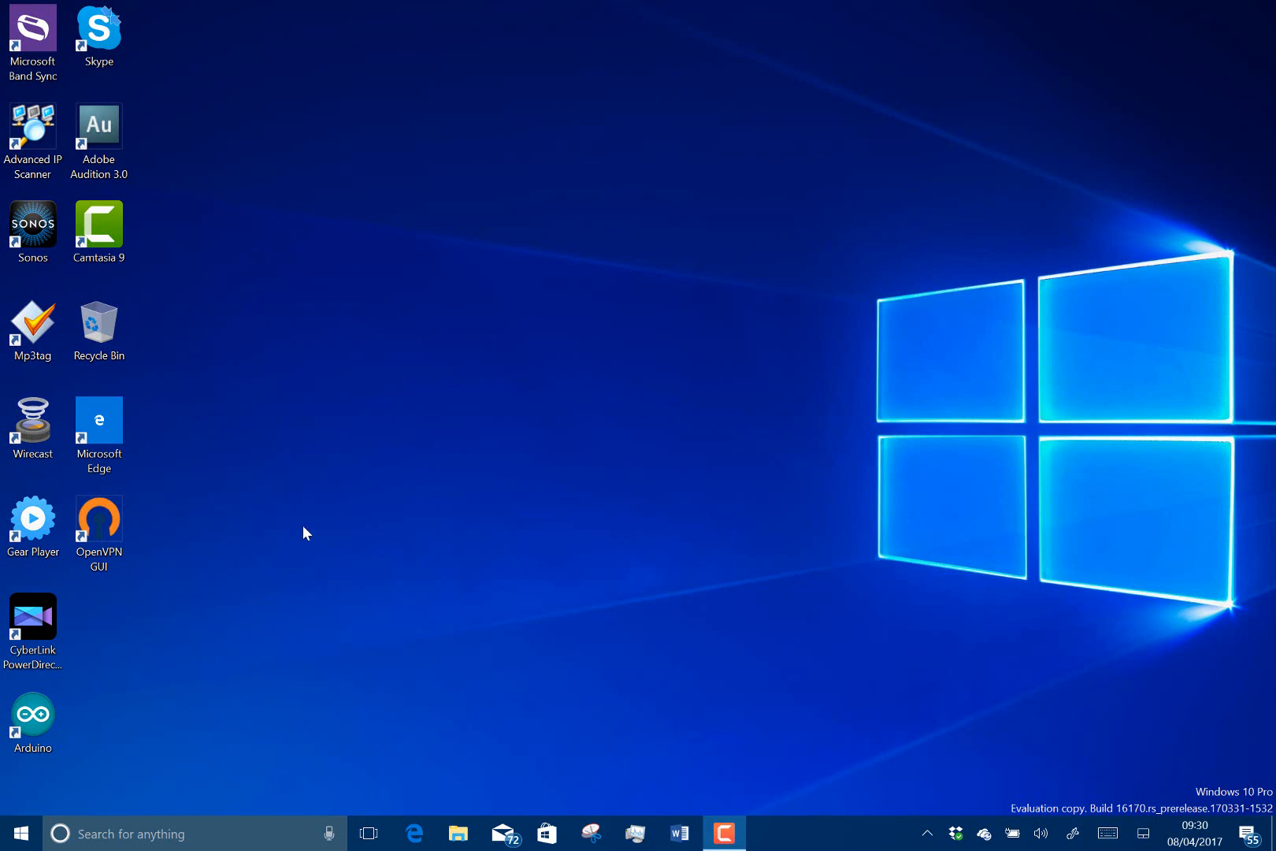
pyautogui.moveTo(322, 522)
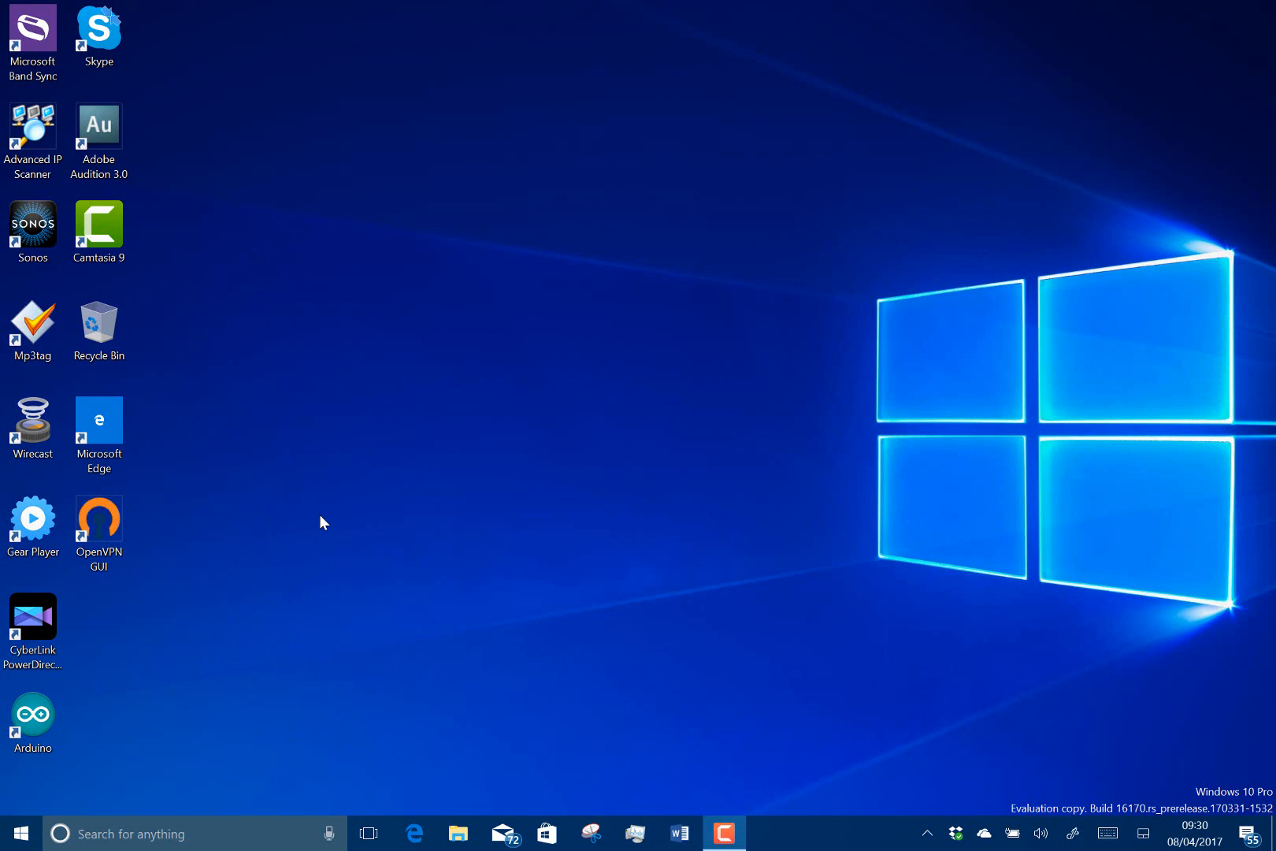
pyautogui.moveTo(438, 843)
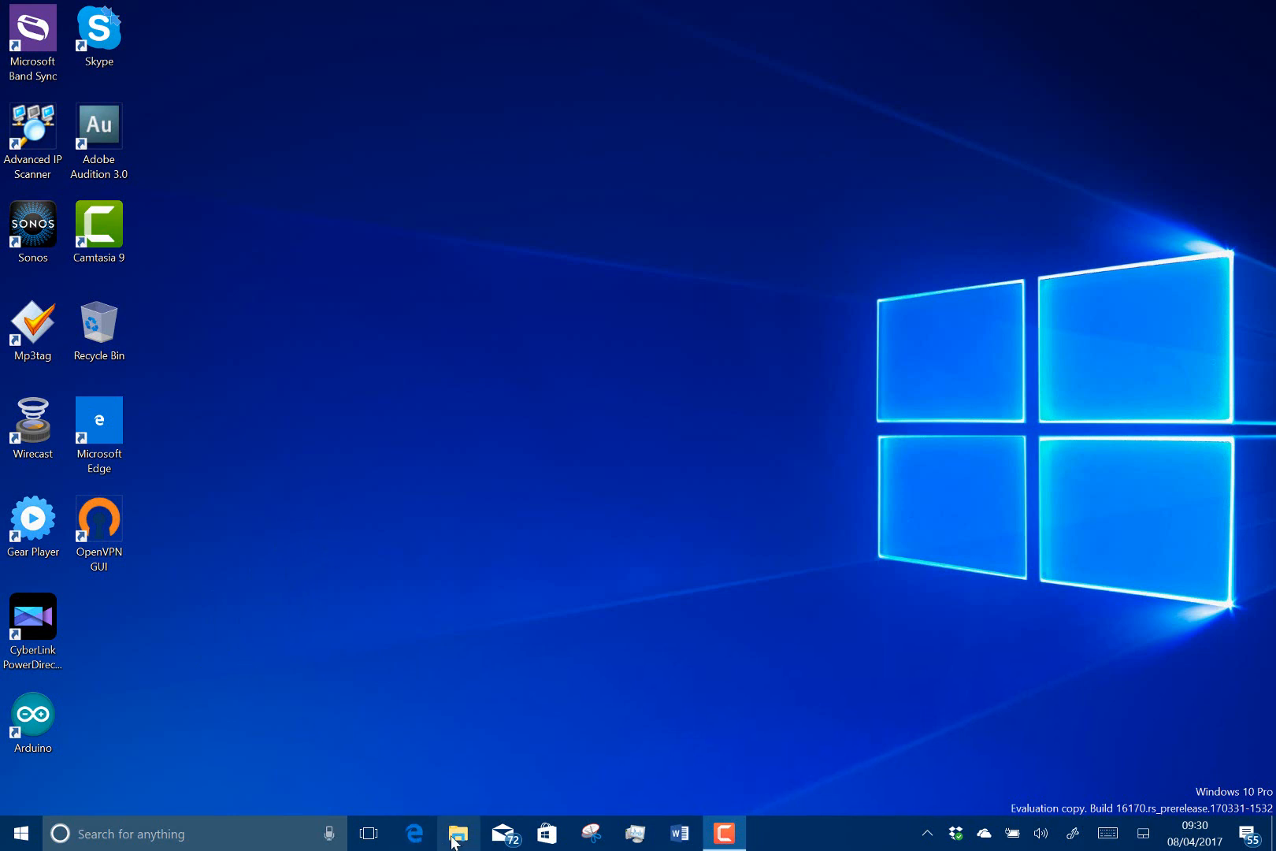
# - Launch File Explorer from the taskbar to show Quick access with the Share options
pyautogui.click(459, 833)
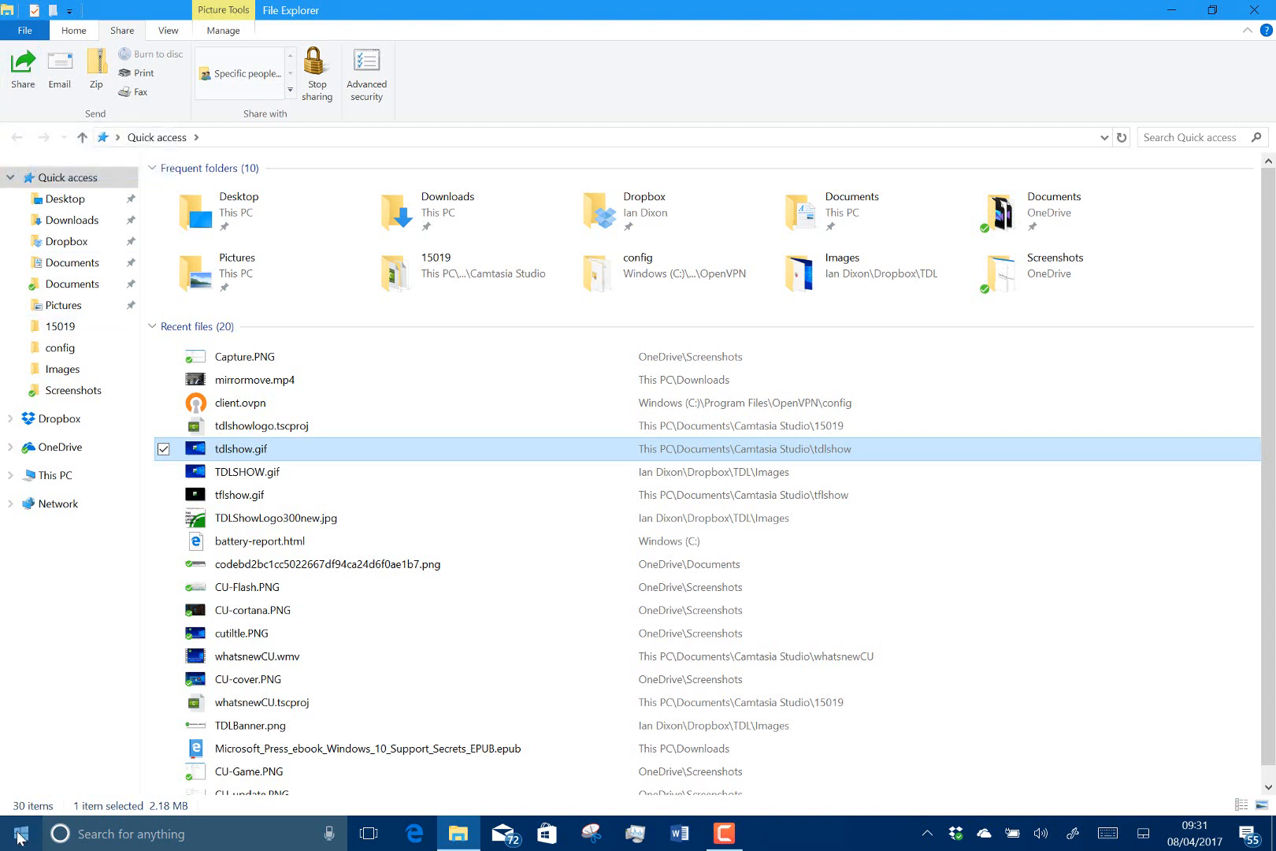
# - Launch the Connect app from Start, showing SurfacePro3 ready for wireless connection
pyautogui.click(17, 834)
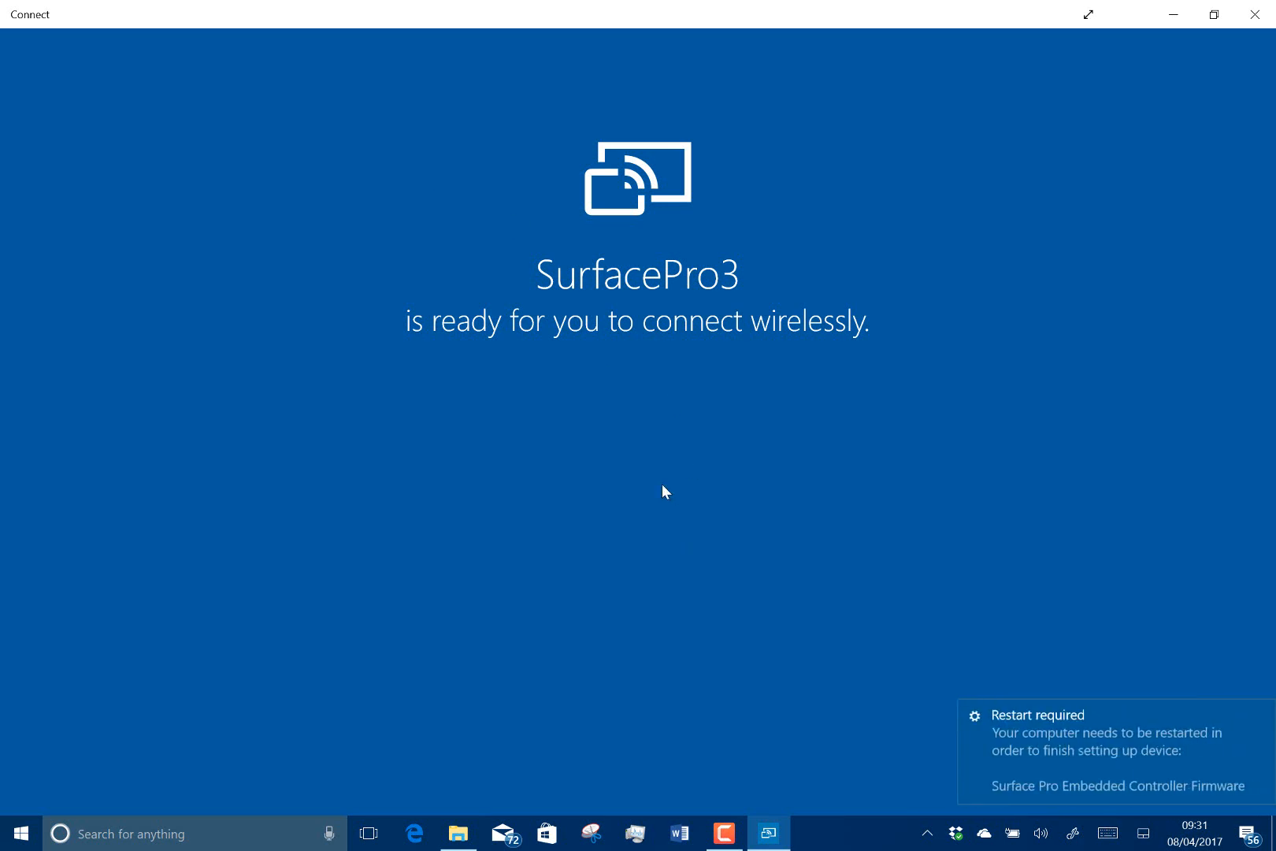
pyautogui.moveTo(772, 326)
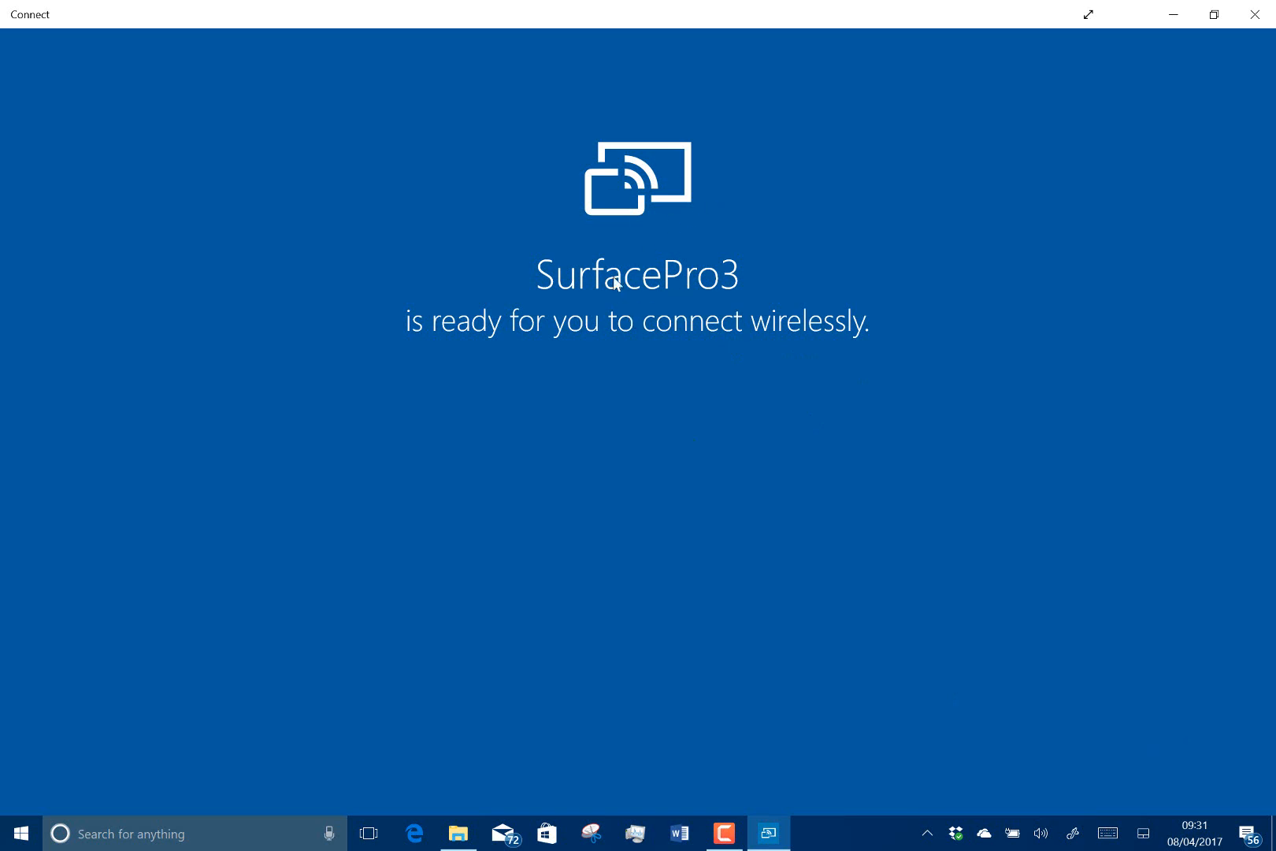
pyautogui.moveTo(531, 497)
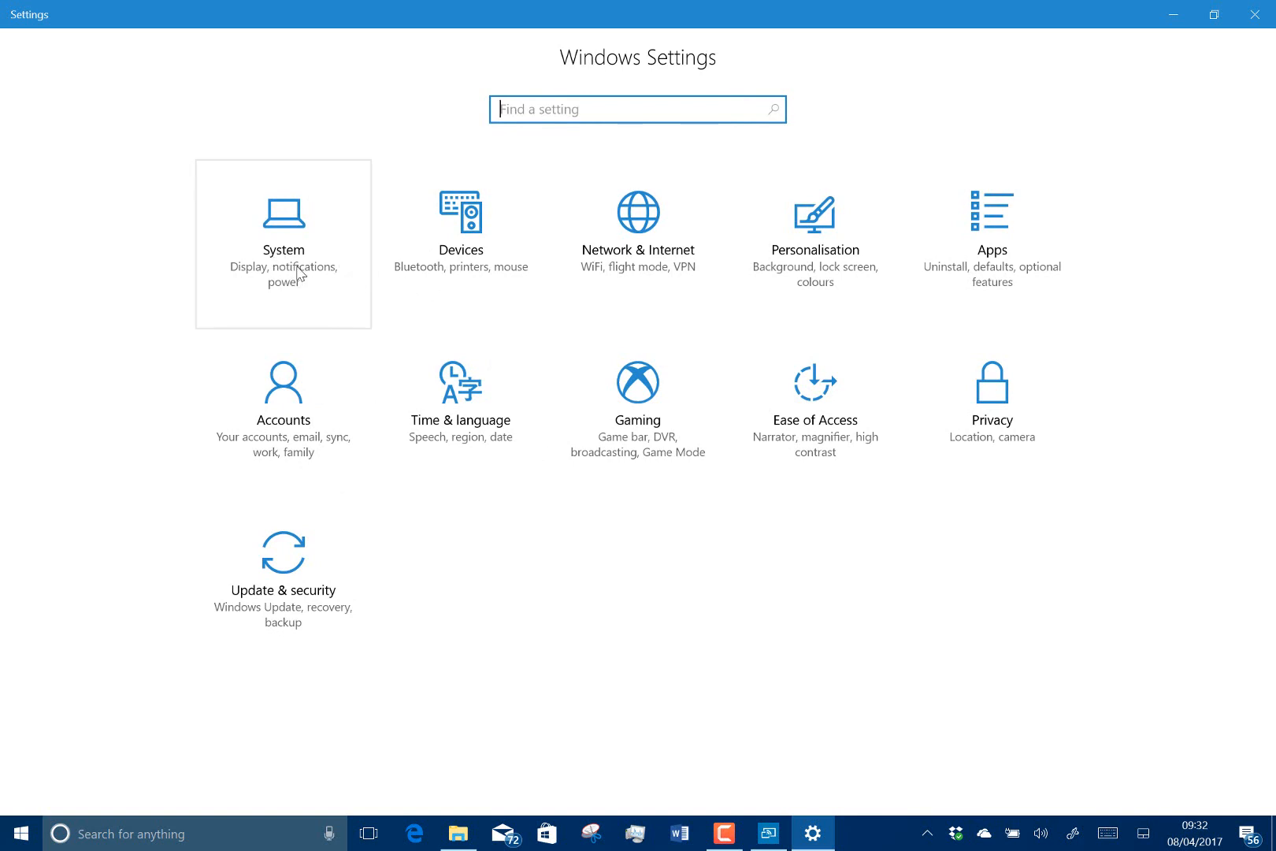
# - Go to System > Display in Settings to show the Night light toggle switched on
pyautogui.click(284, 244)
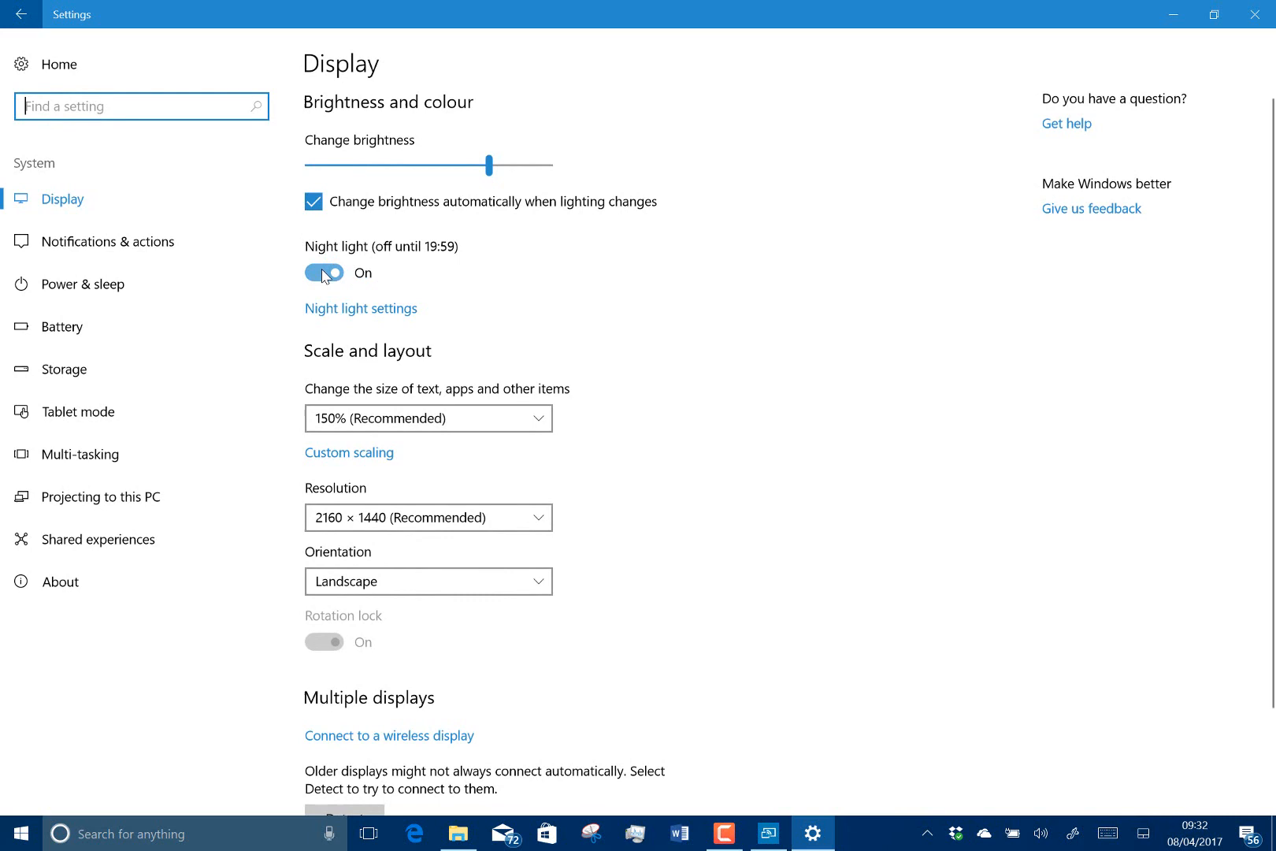
pyautogui.moveTo(398, 284)
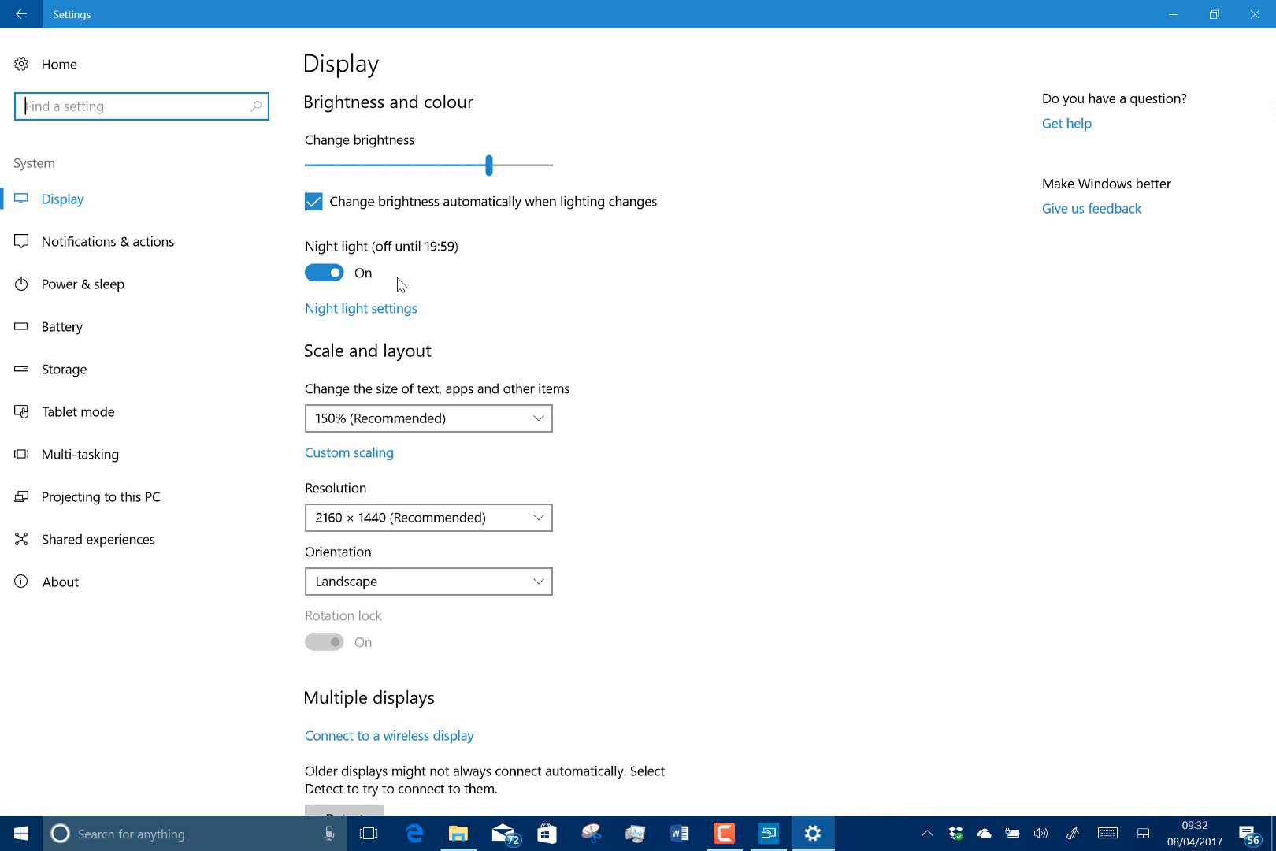
pyautogui.moveTo(753, 496)
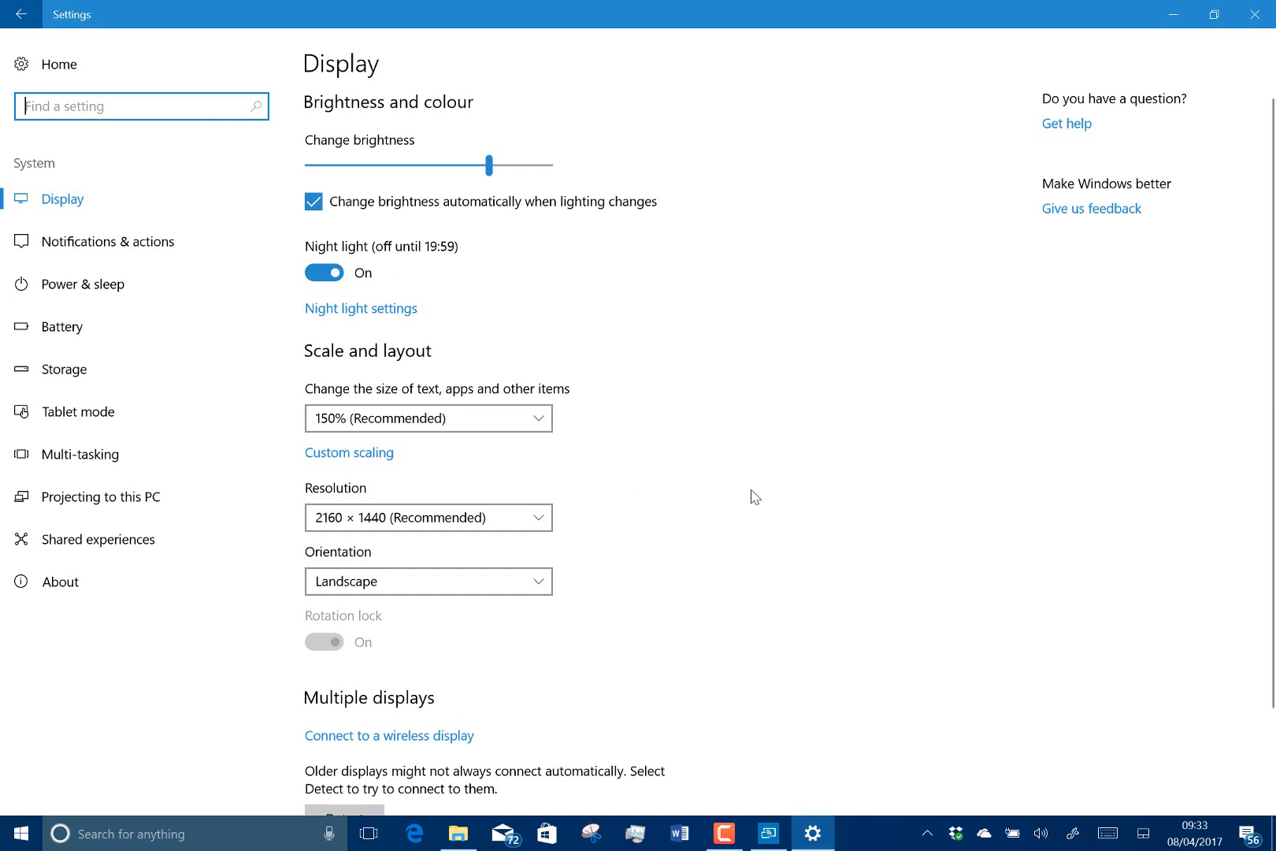
pyautogui.moveTo(876, 625)
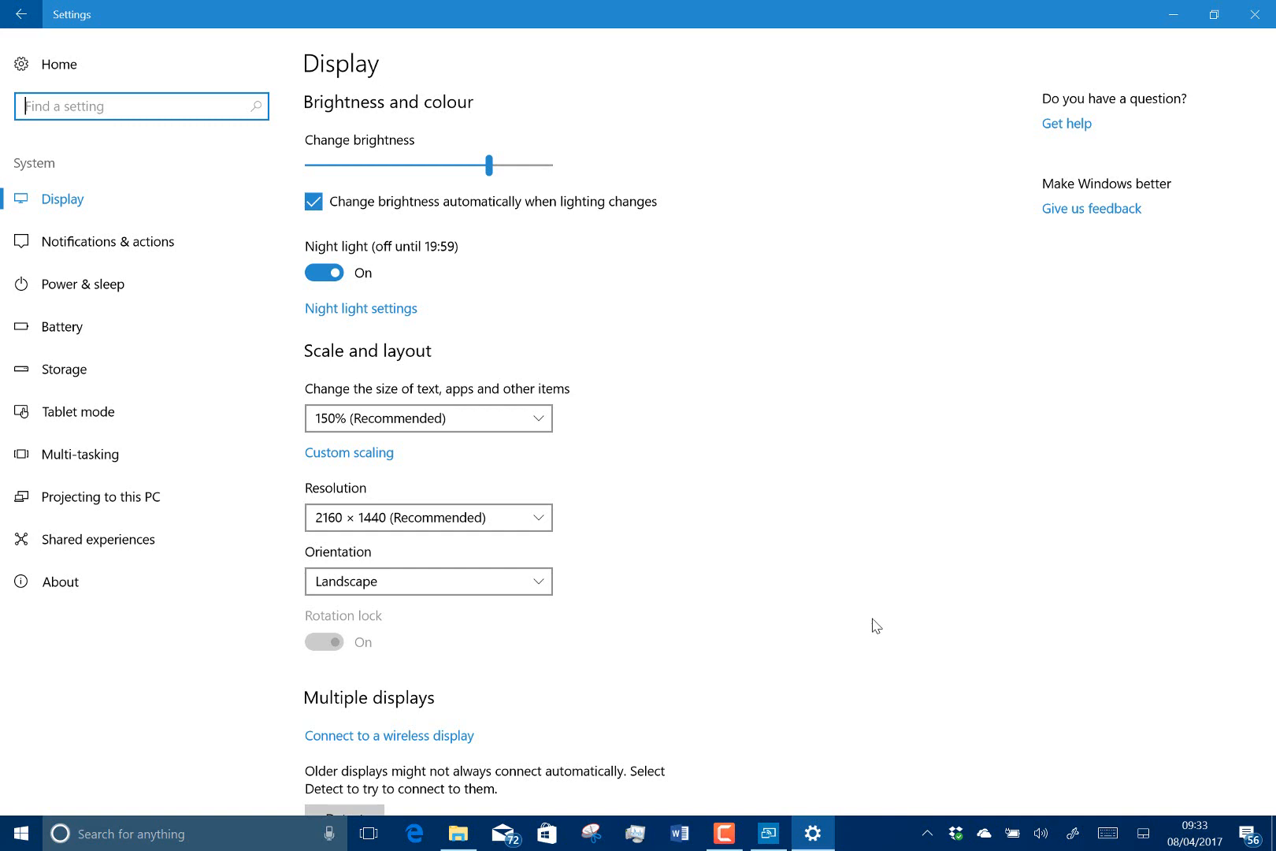
pyautogui.moveTo(999, 622)
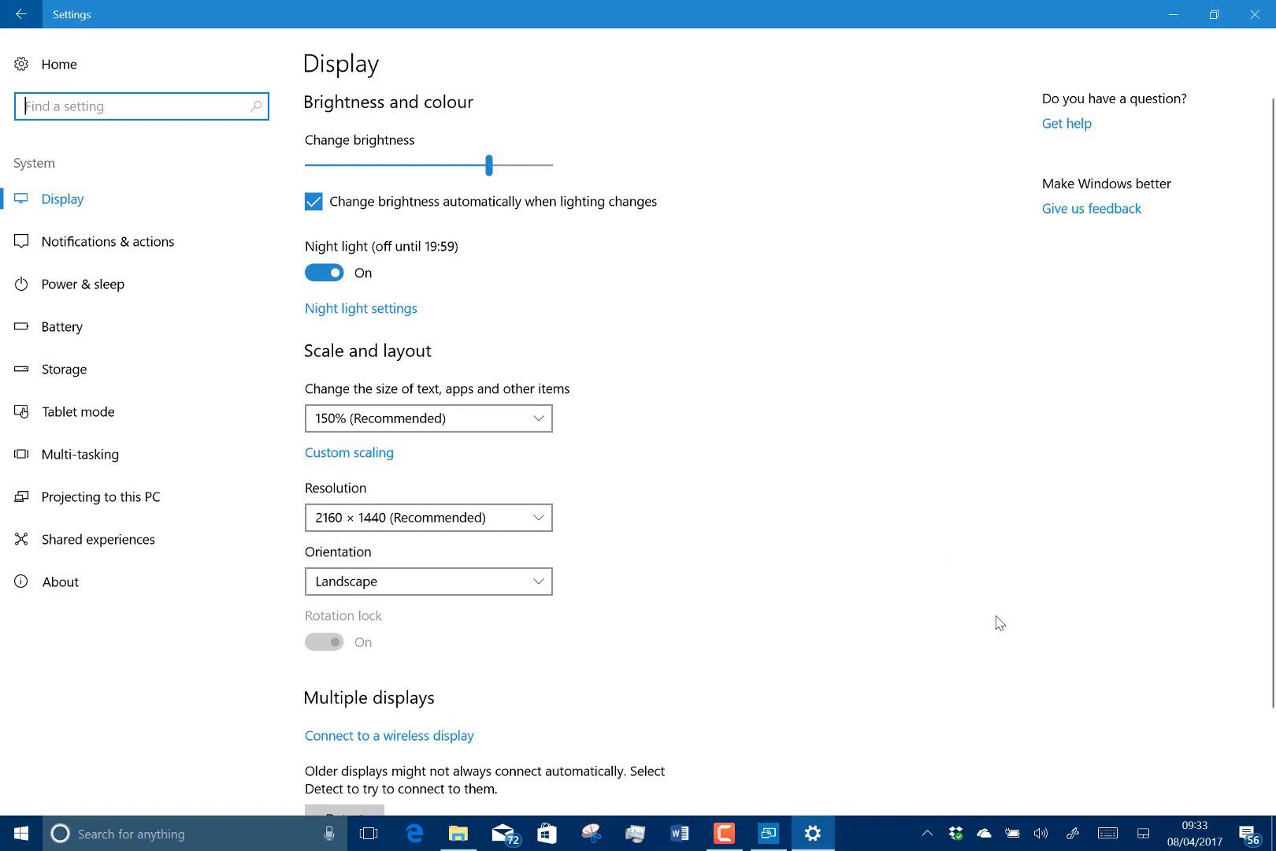